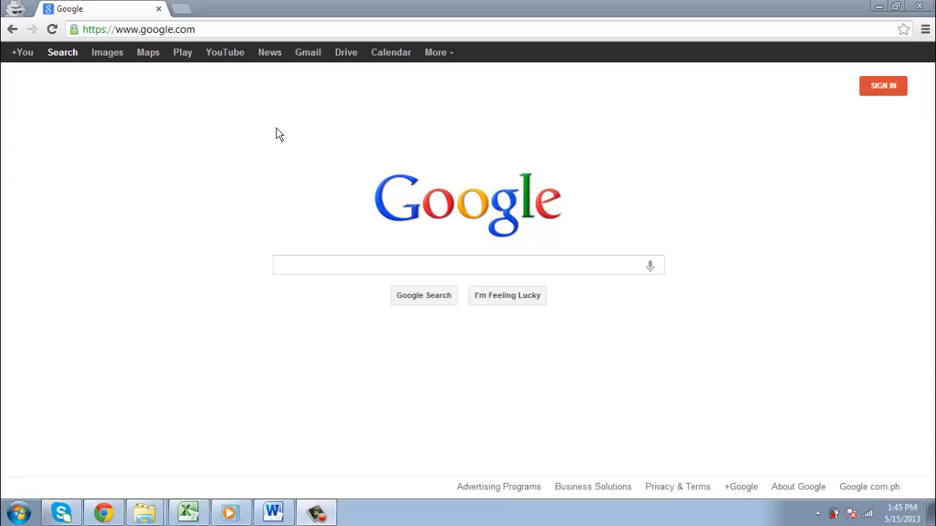
{"action": "mouse_move", "coordinate": [257, 135]}
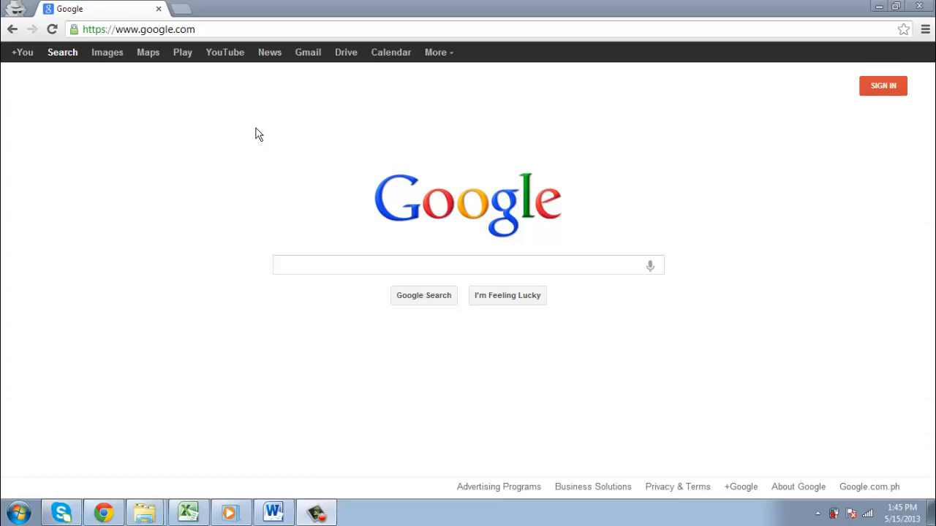
{"action": "left_click", "coordinate": [138, 29]}
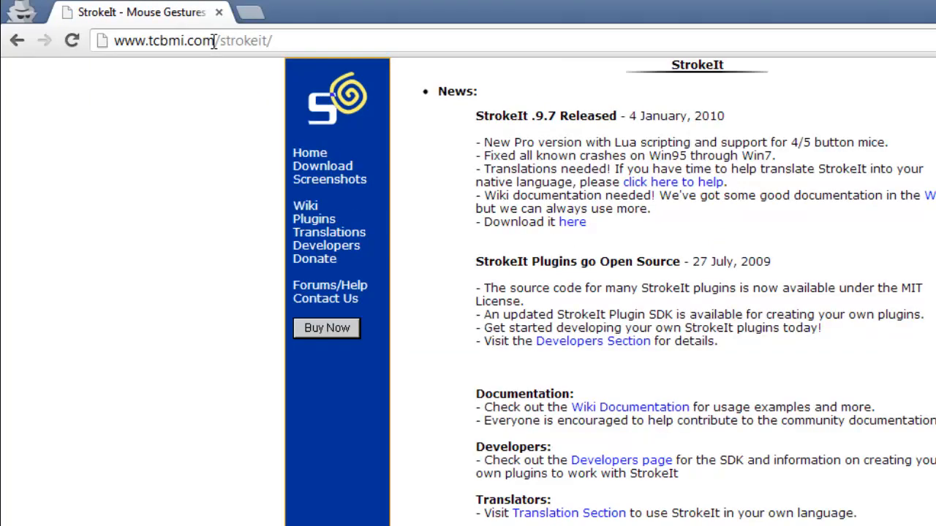
Step: From the downloads page, download the StrokeIt .9.7 Home edition installer
{"action": "left_click", "coordinate": [572, 222]}
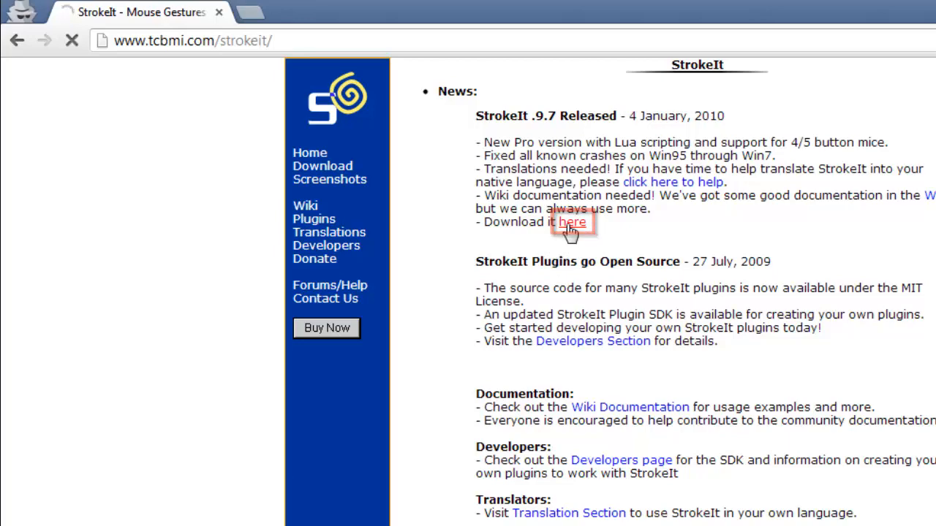
{"action": "left_click", "coordinate": [570, 222]}
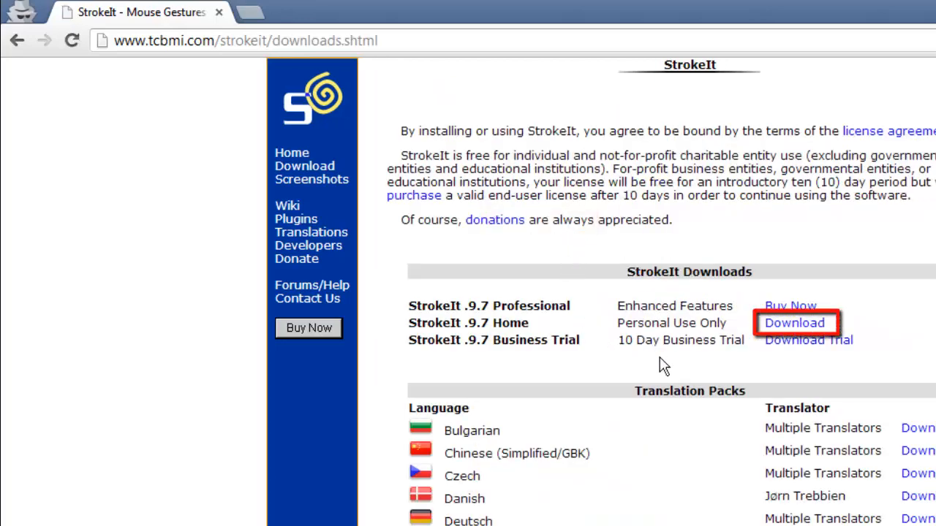
{"action": "left_click", "coordinate": [794, 323]}
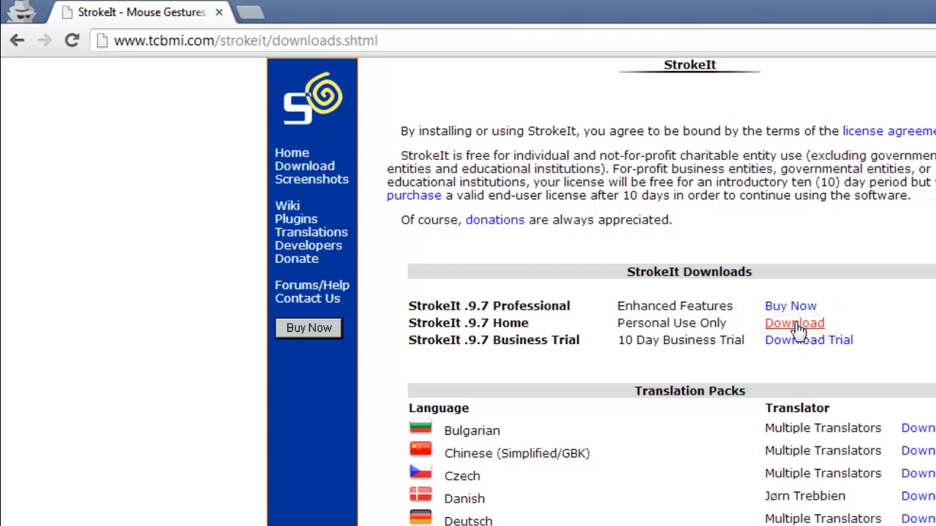
{"action": "left_click", "coordinate": [794, 323]}
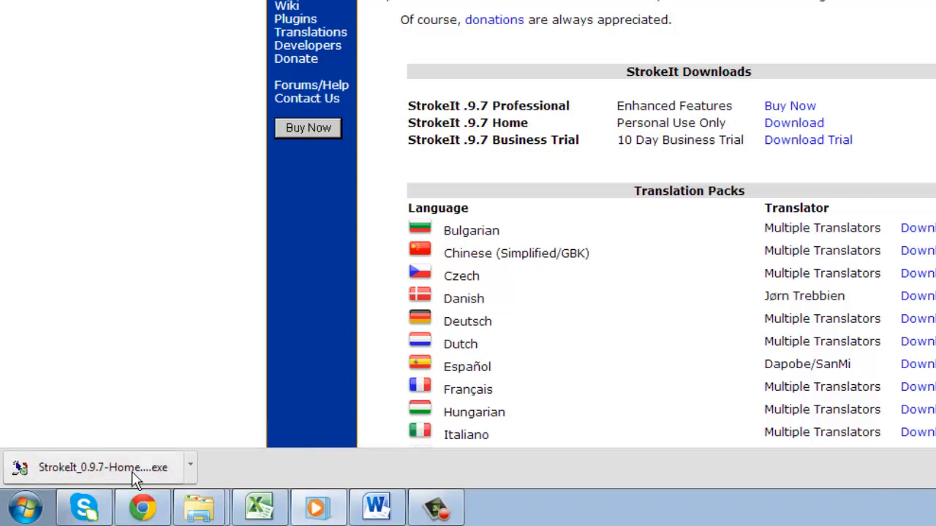
Step: Run the downloaded StrokeIt installer and accept its license agreement
{"action": "left_click", "coordinate": [102, 468]}
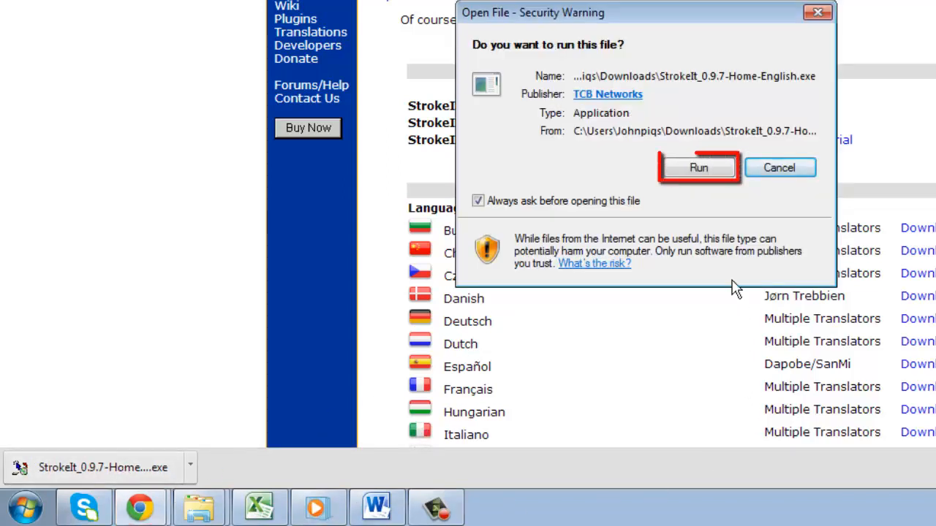
{"action": "left_click", "coordinate": [698, 167]}
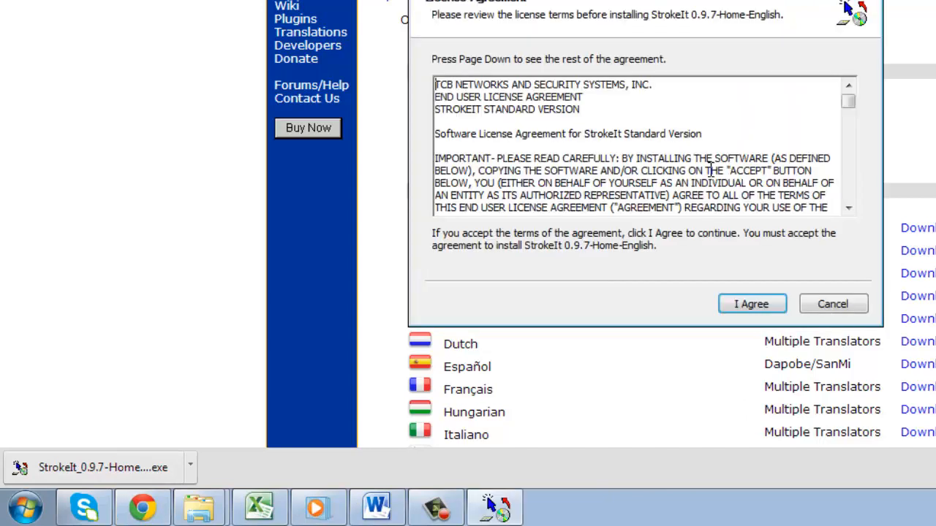
{"action": "left_click", "coordinate": [751, 304]}
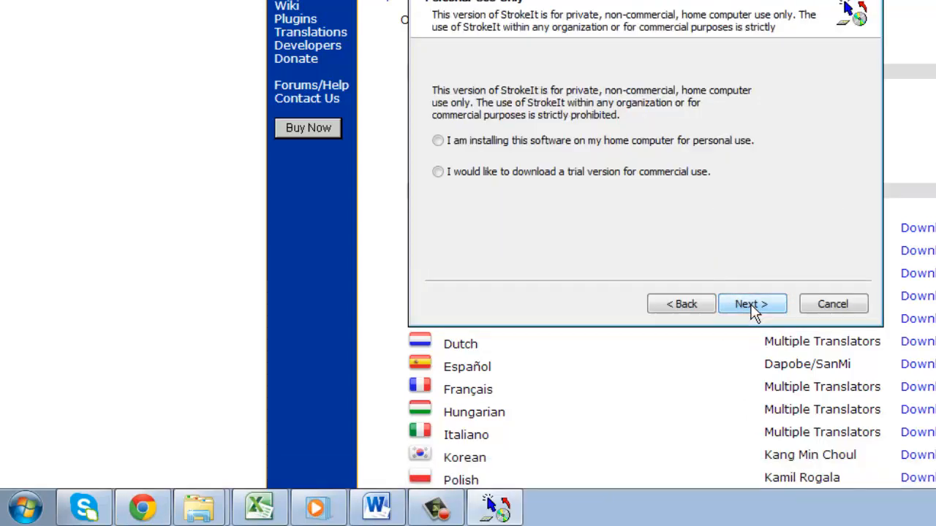
Step: Choose personal home use and install StrokeIt for only the current user
{"action": "left_click", "coordinate": [437, 140]}
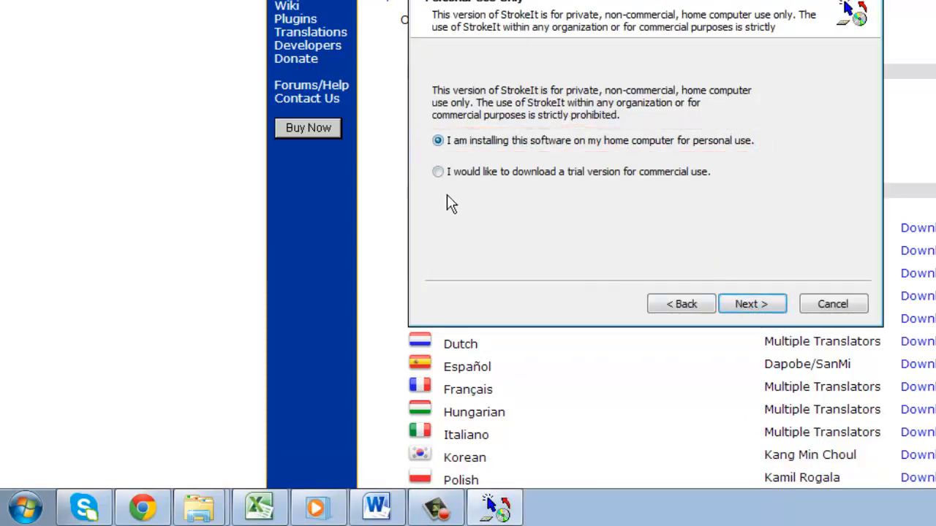
{"action": "left_click", "coordinate": [751, 304]}
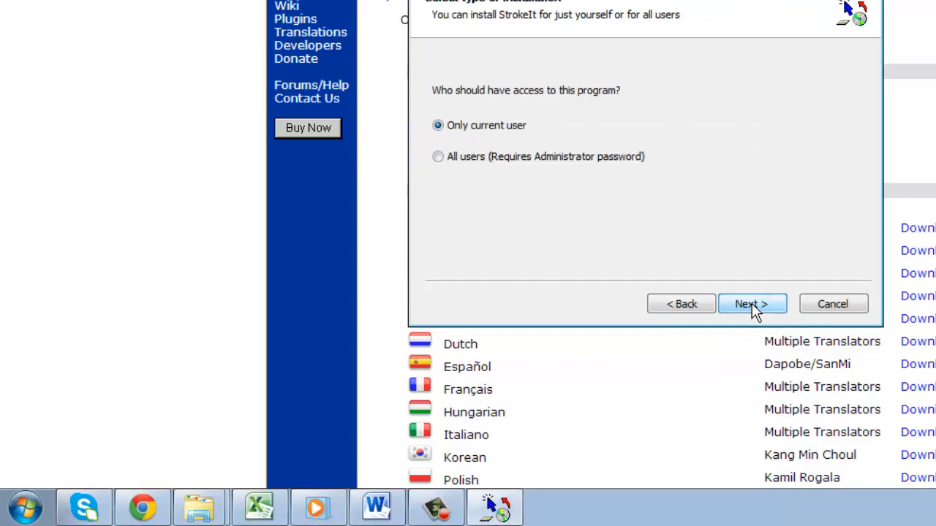
{"action": "left_click", "coordinate": [751, 303]}
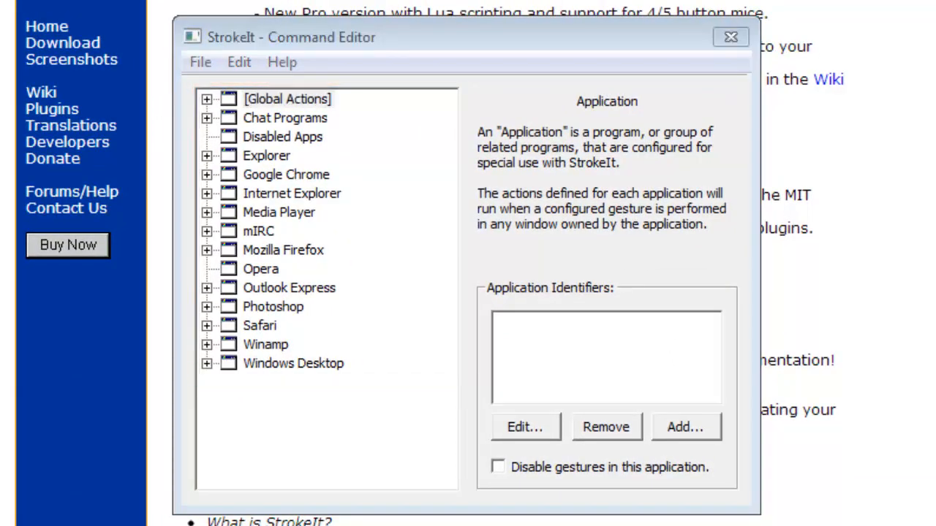
{"action": "mouse_move", "coordinate": [222, 111]}
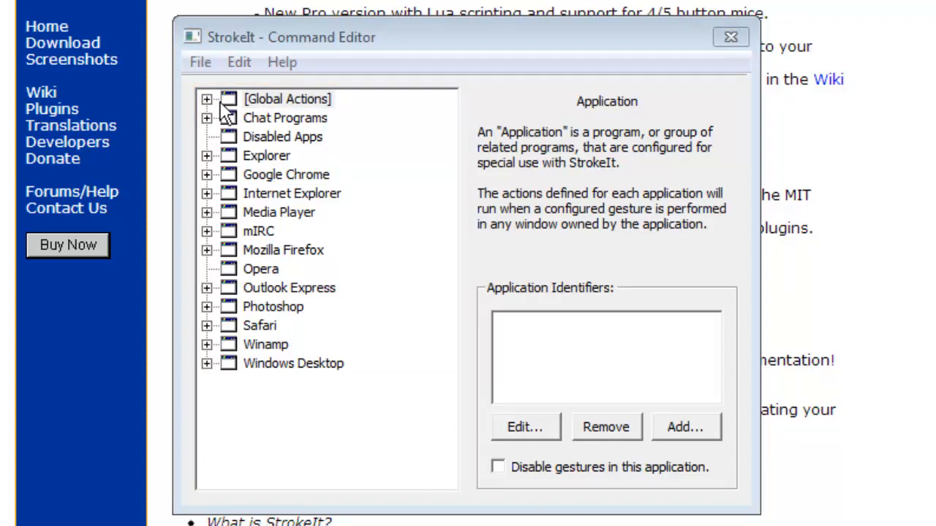
Step: Expand [Global Actions] and close the Command Editor with the C-shaped Close Window gesture
{"action": "left_click", "coordinate": [208, 99]}
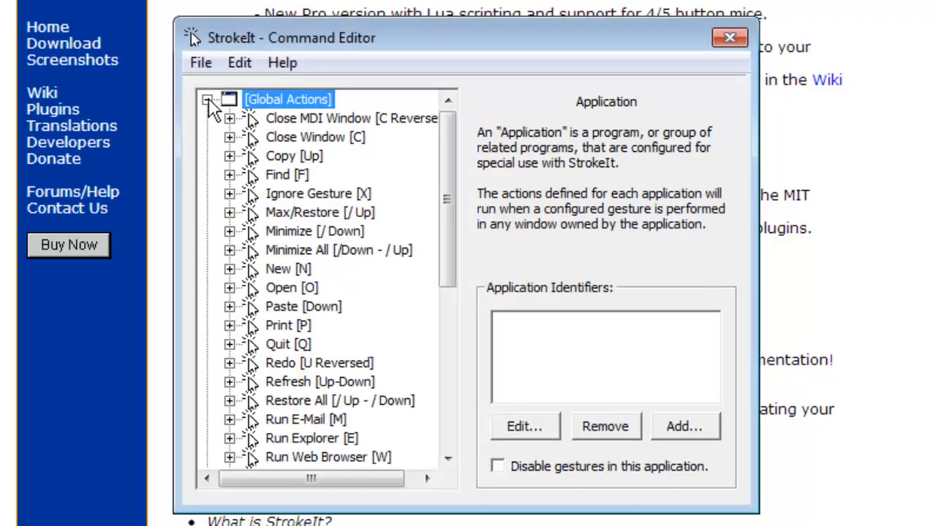
{"action": "left_click", "coordinate": [316, 137]}
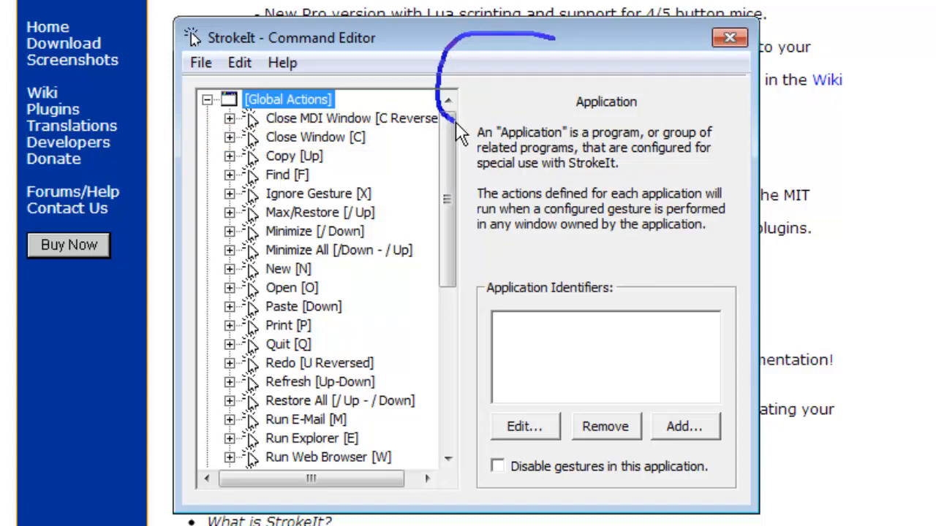
{"action": "left_click", "coordinate": [728, 38]}
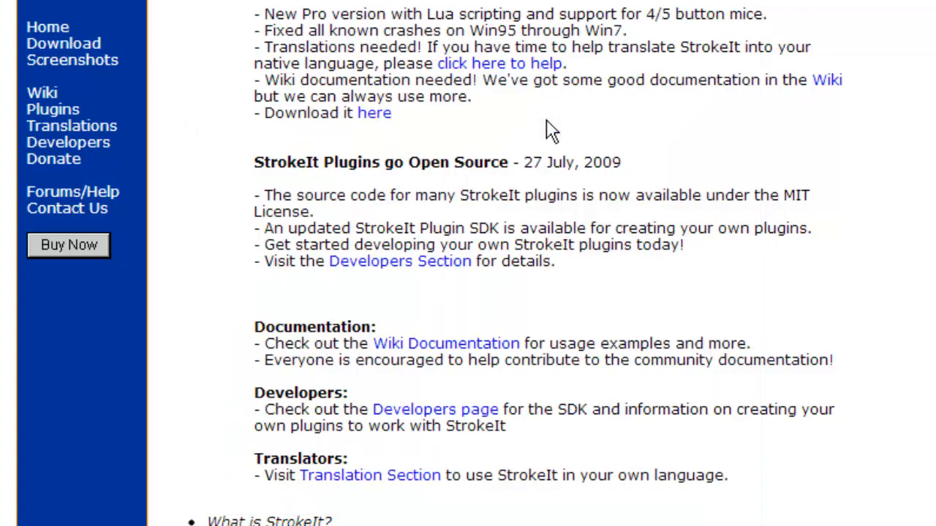